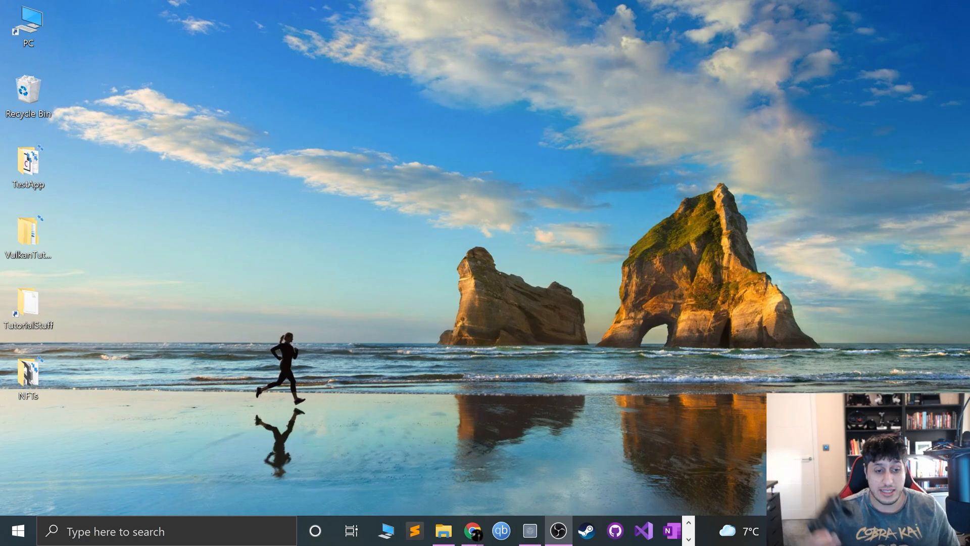
Open Windows Settings from the Start menu's left column
left_click(17, 531)
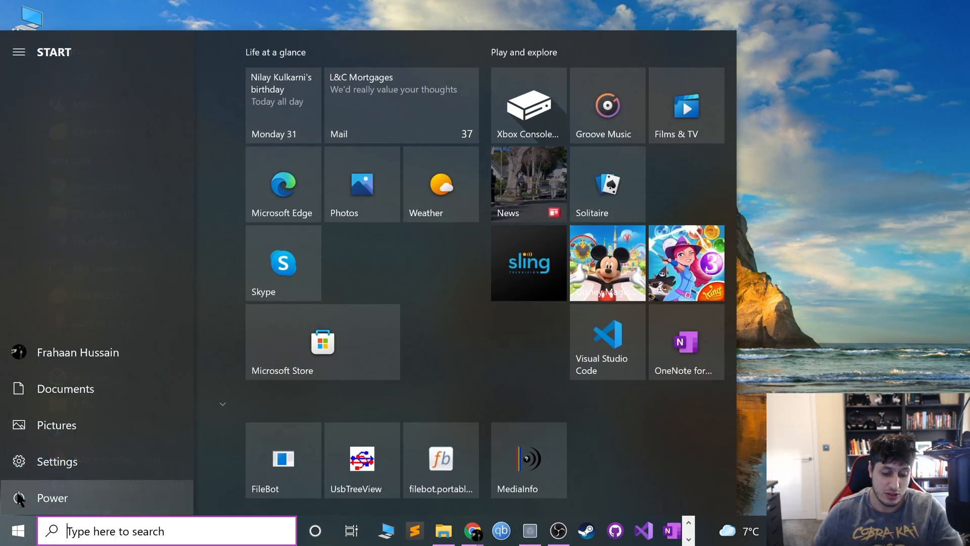
left_click(57, 461)
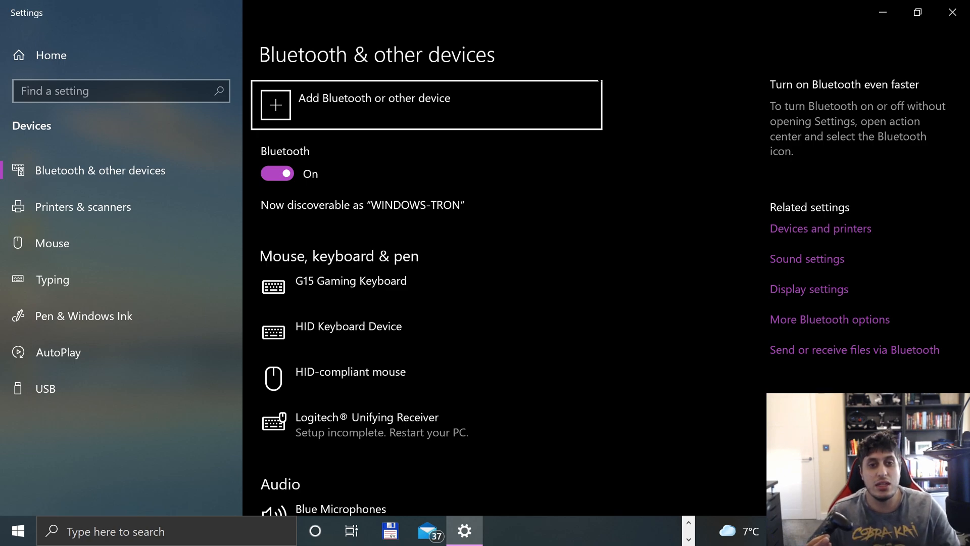
mouse_move(353, 122)
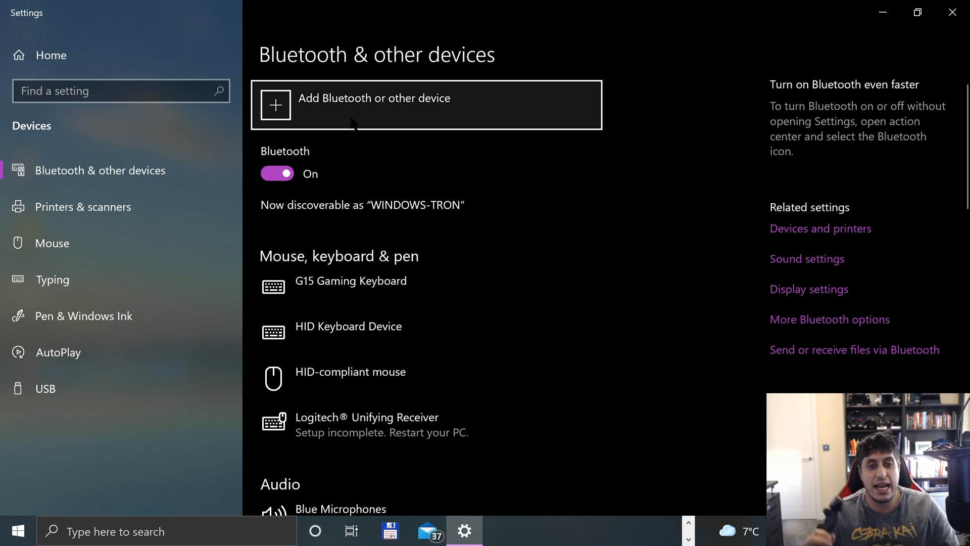
left_click(374, 97)
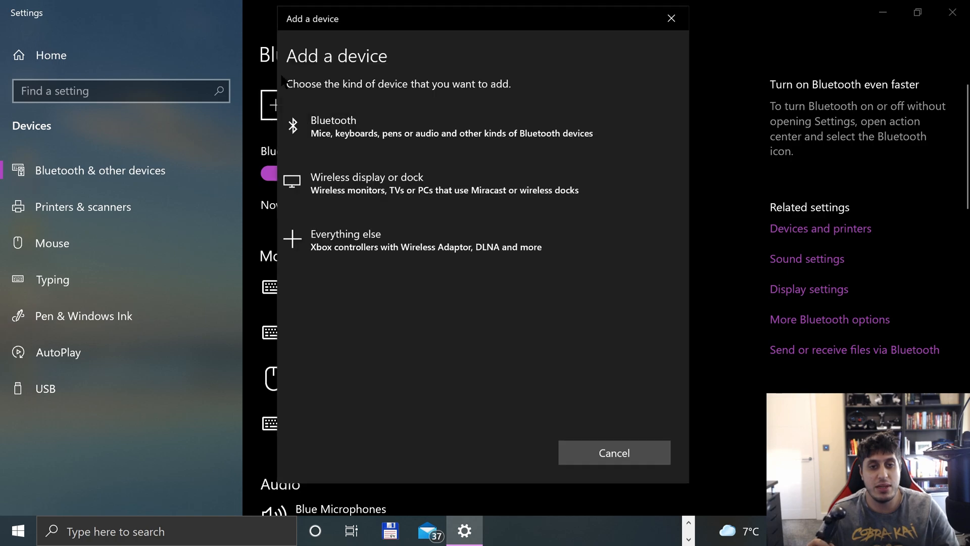
left_click(614, 452)
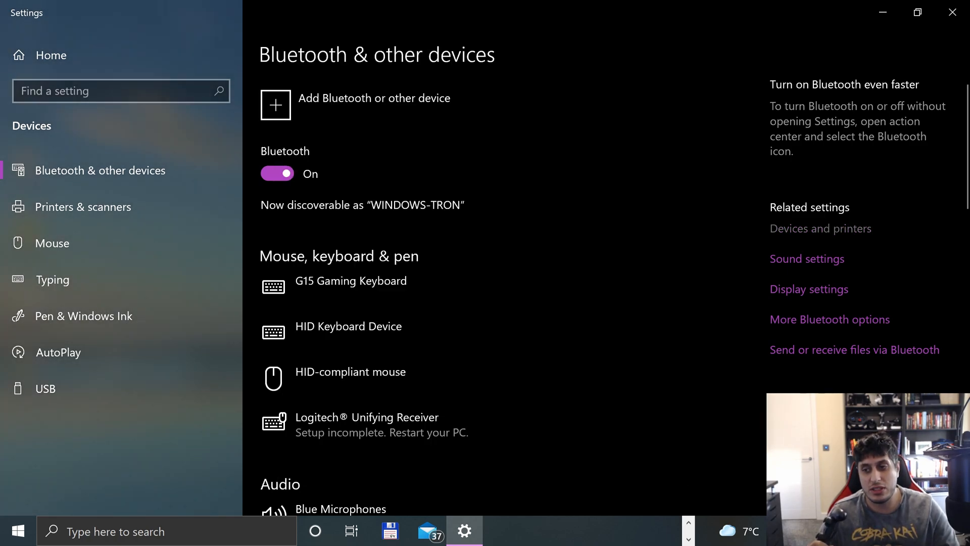
left_click(821, 228)
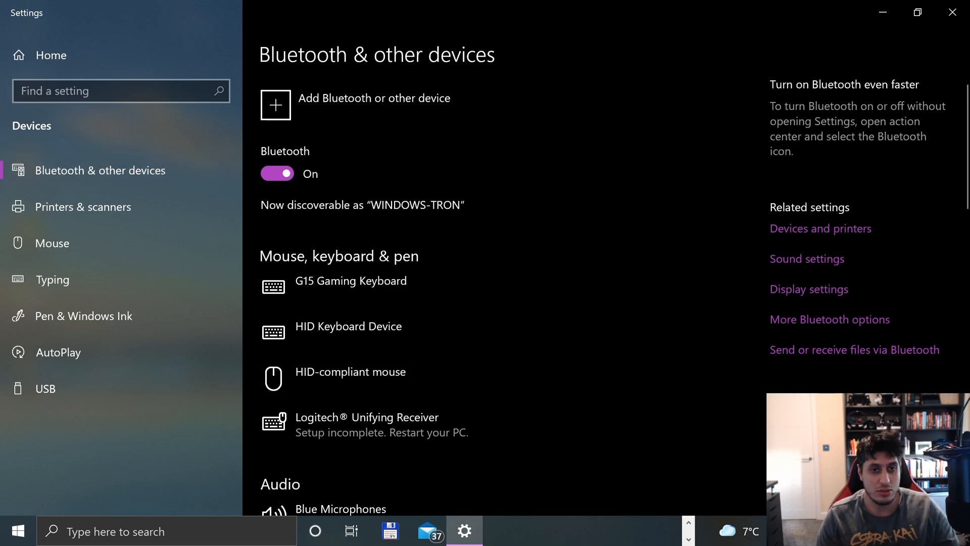
Pair the Wireless Controller over Bluetooth through 'Add Bluetooth or other device'
left_click(275, 105)
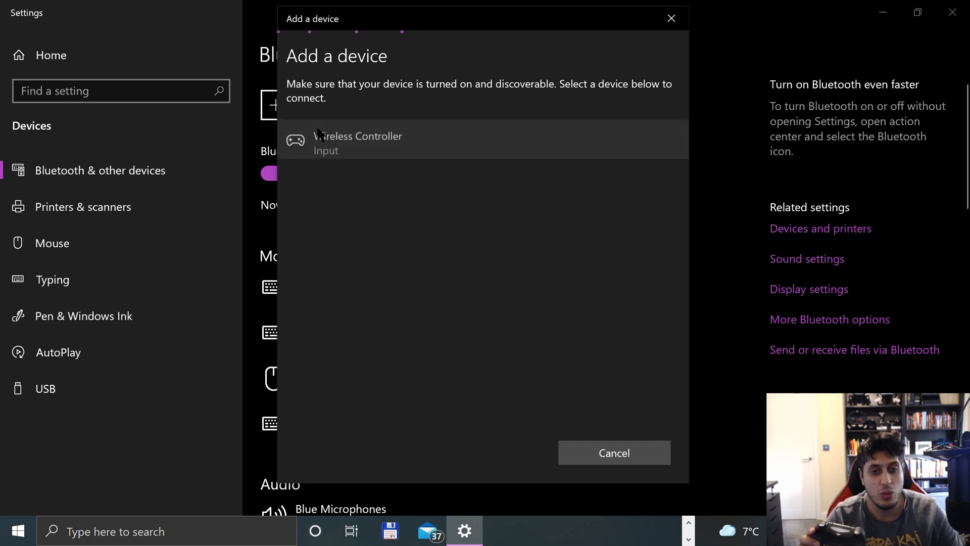
left_click(358, 143)
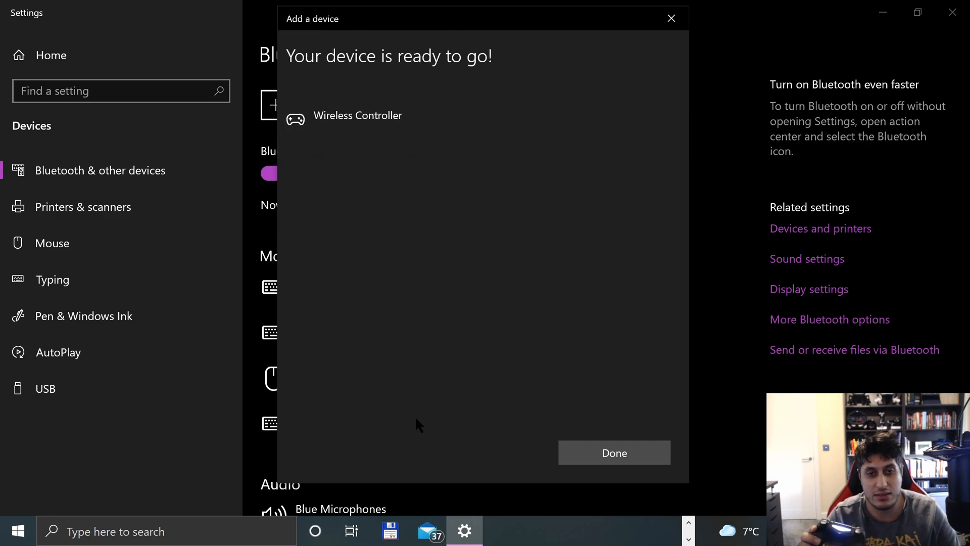
mouse_move(534, 438)
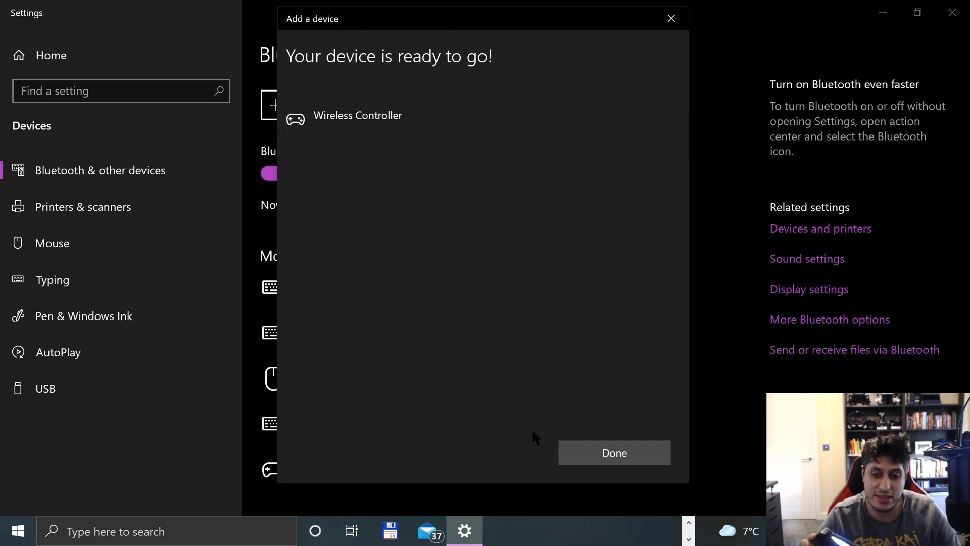
left_click(613, 453)
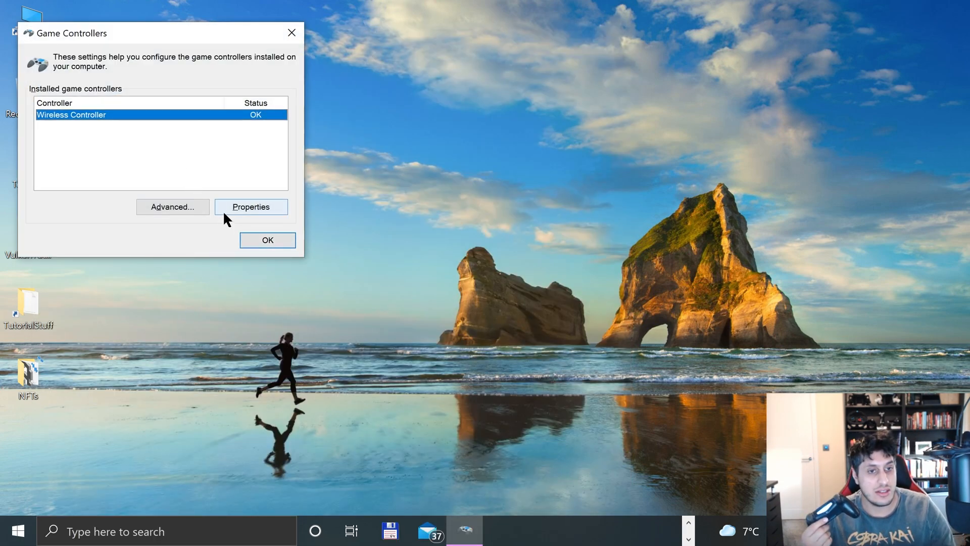
Open the Wireless Controller's properties in Game Controllers
left_click(251, 207)
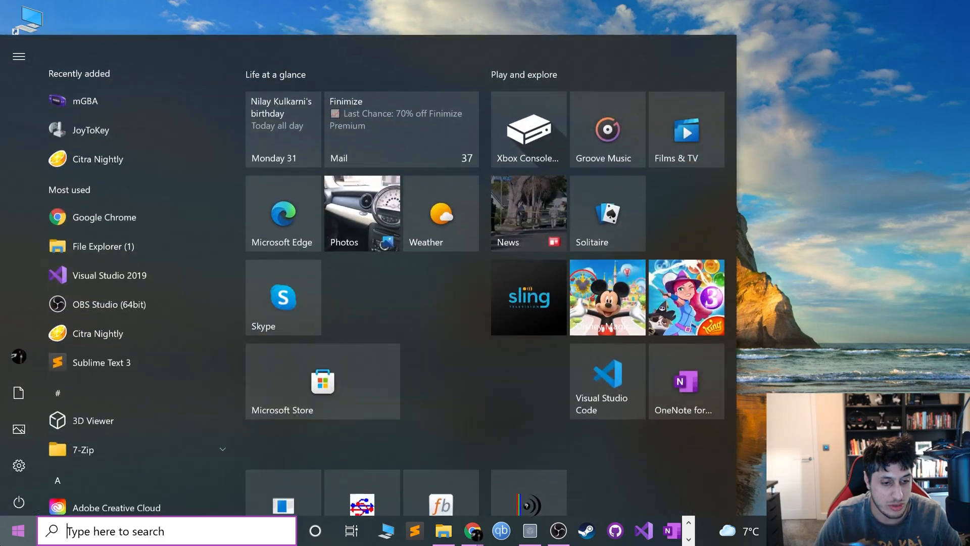
Launch bsnes_hd.exe from the bsnes_hd_beta_10_6_windows folder in File Explorer
left_click(443, 531)
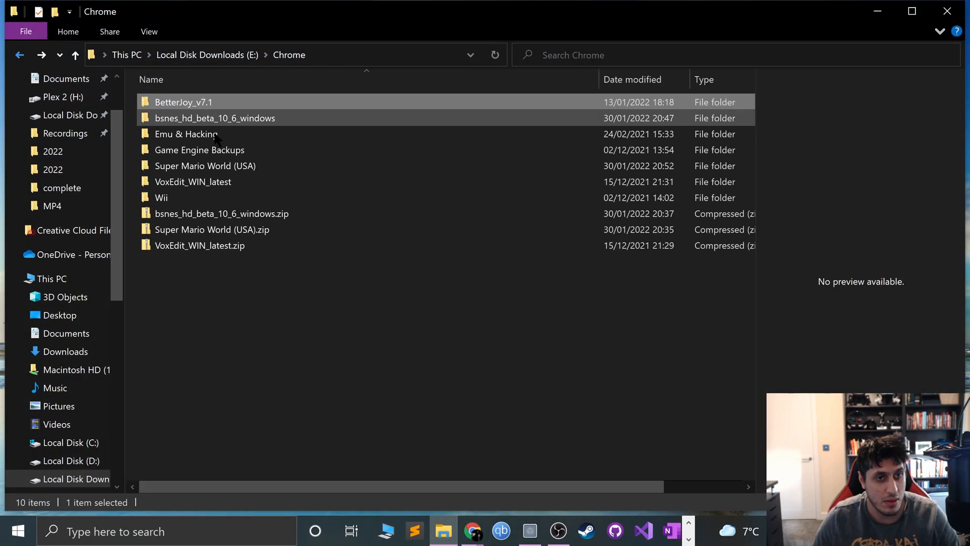
double_click(215, 118)
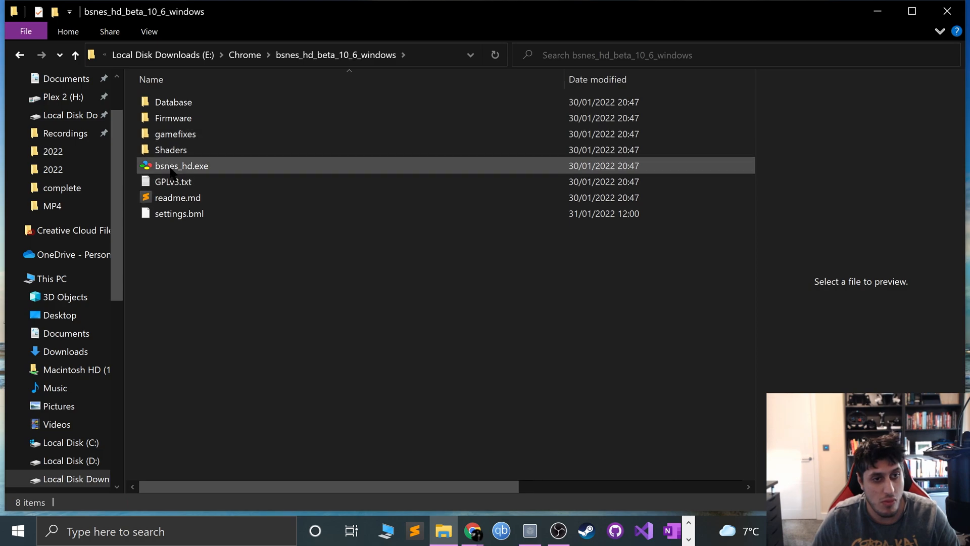
double_click(181, 165)
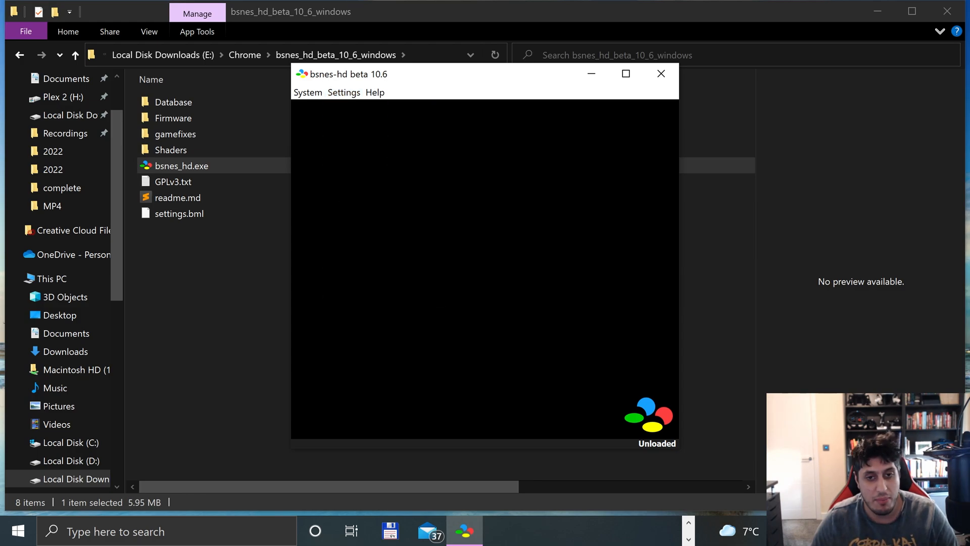
left_click(344, 92)
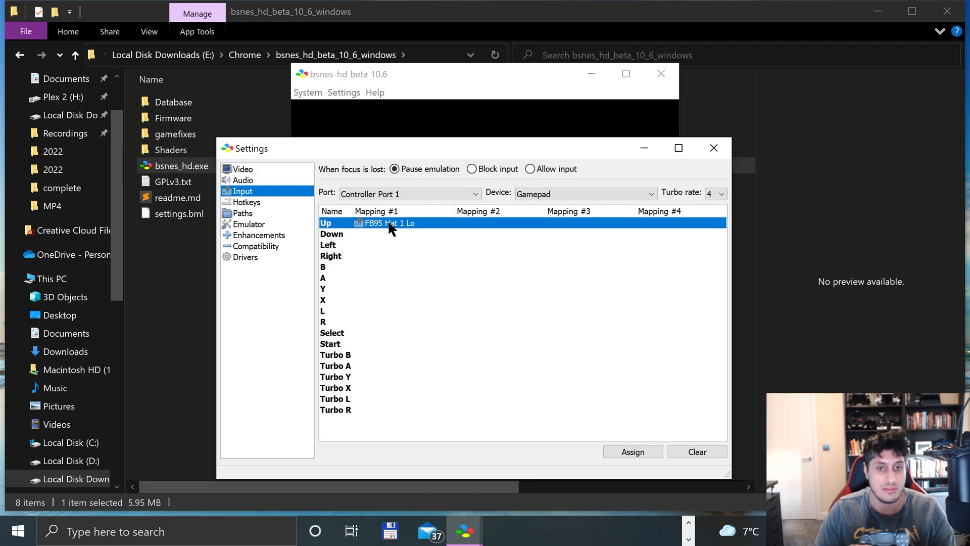
Assign controller buttons to Port 1's Down, A, X, R, Turbo B and Turbo A inputs
left_click(333, 234)
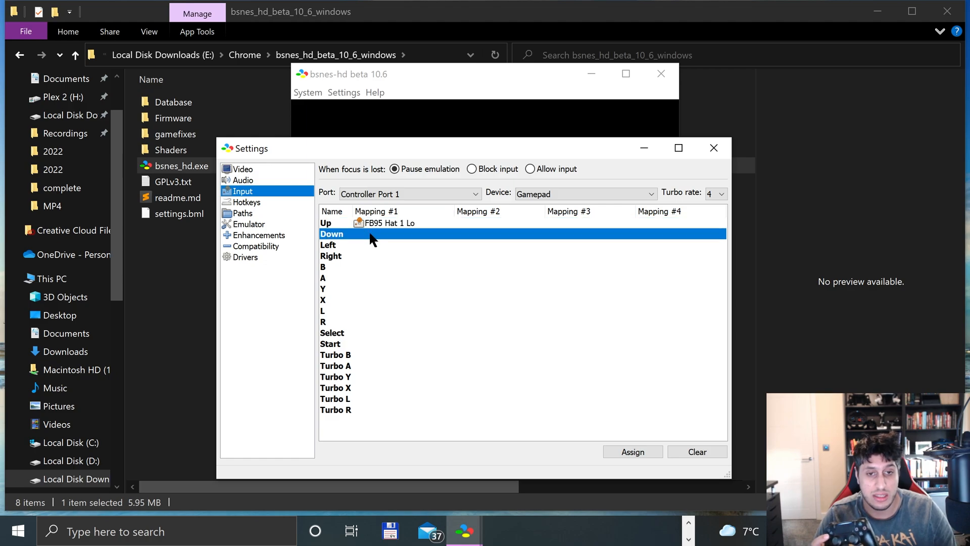
left_click(632, 452)
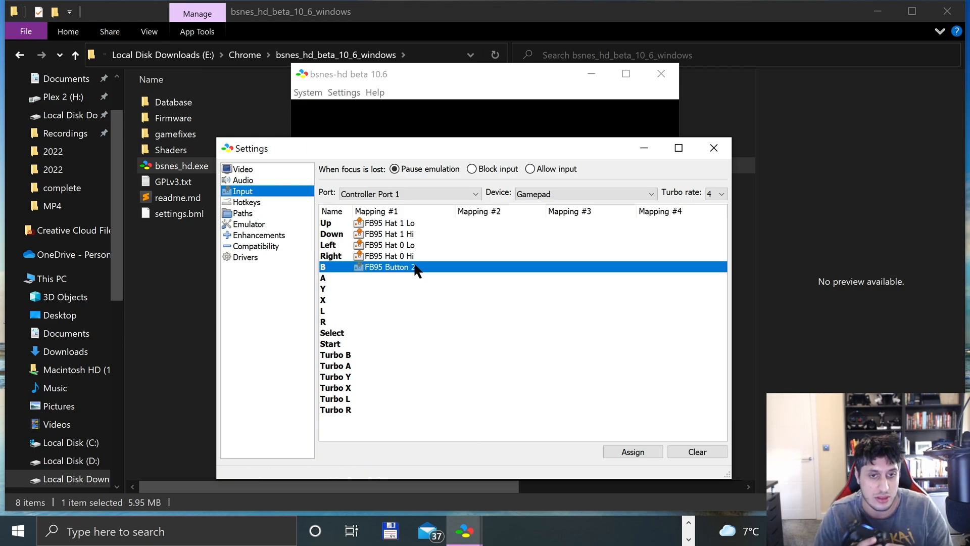
left_click(340, 278)
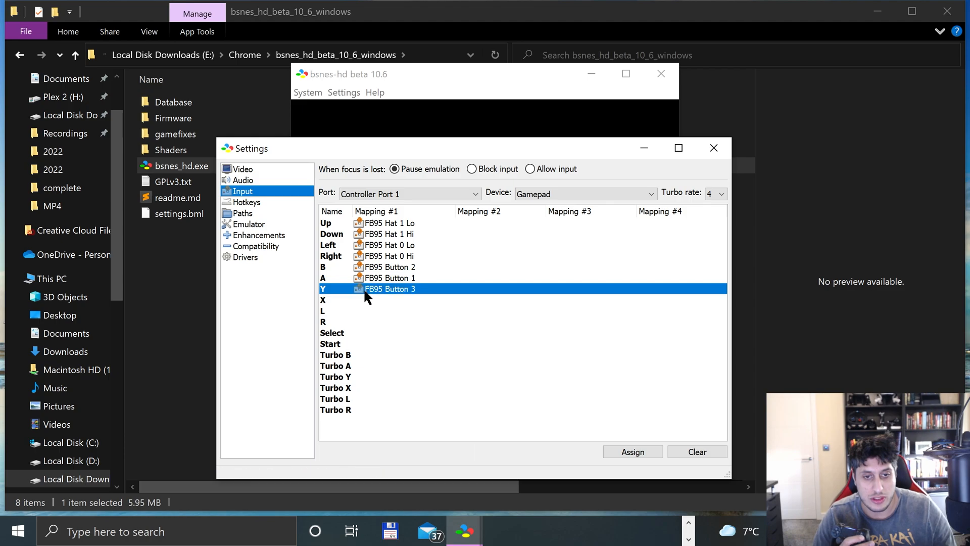
left_click(322, 300)
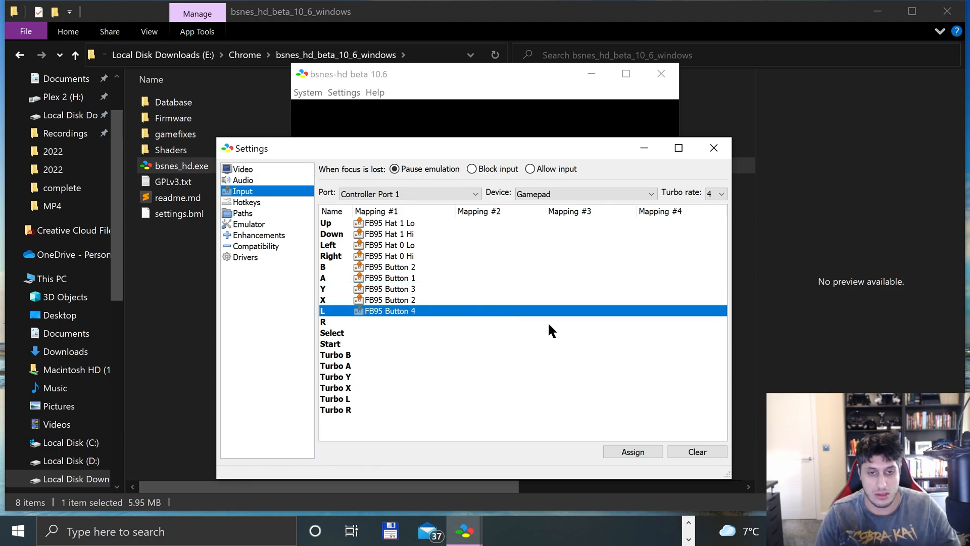
left_click(323, 322)
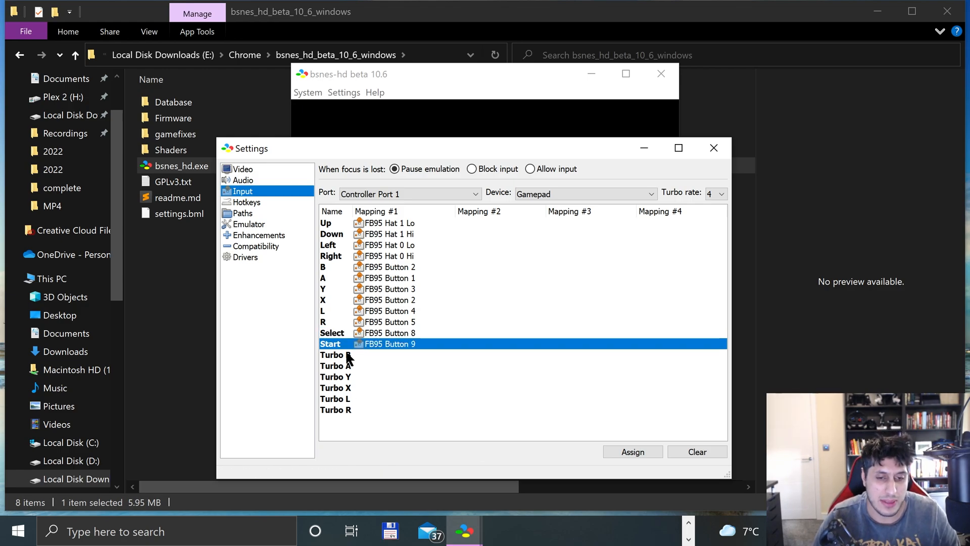
mouse_move(352, 421)
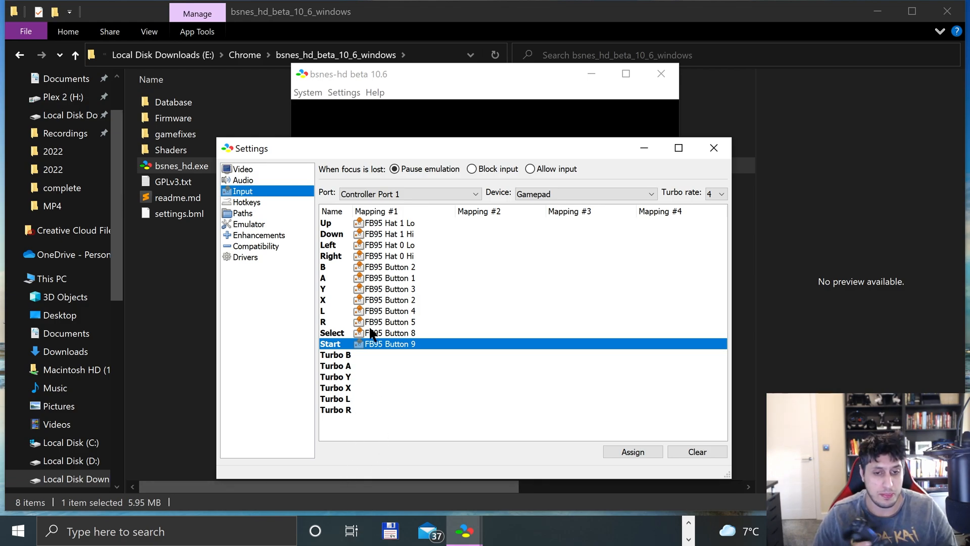
left_click(336, 355)
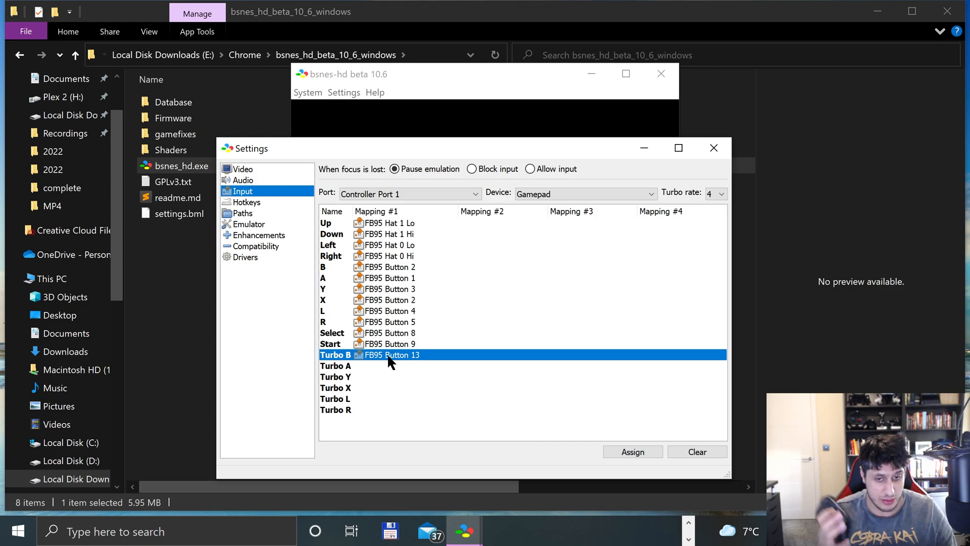
left_click(696, 451)
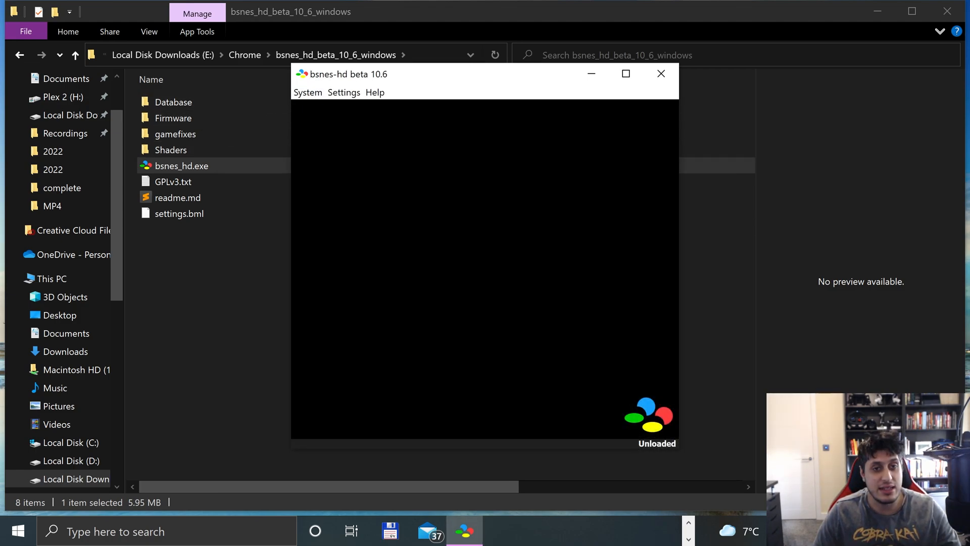
Load Super Mario World (USA) via System > Load Recent Game
left_click(308, 92)
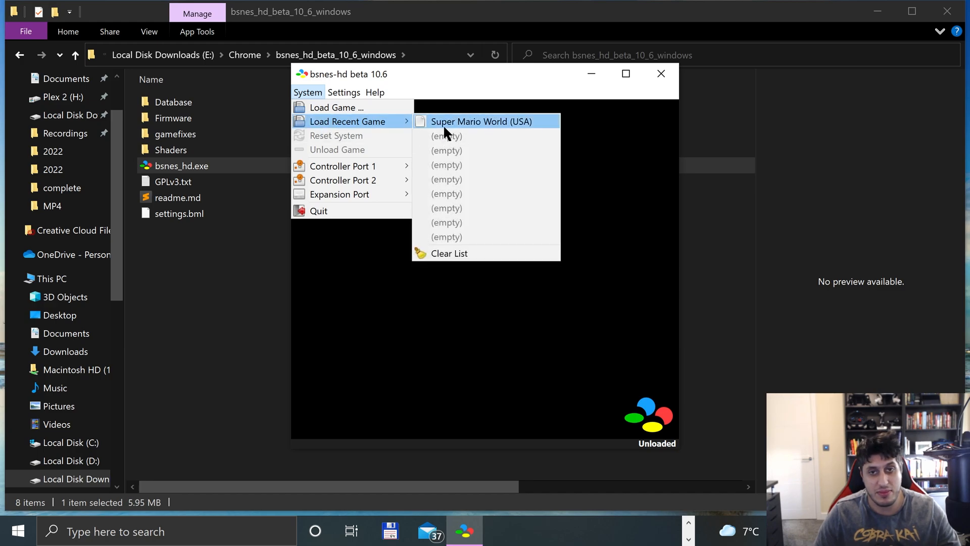
left_click(482, 121)
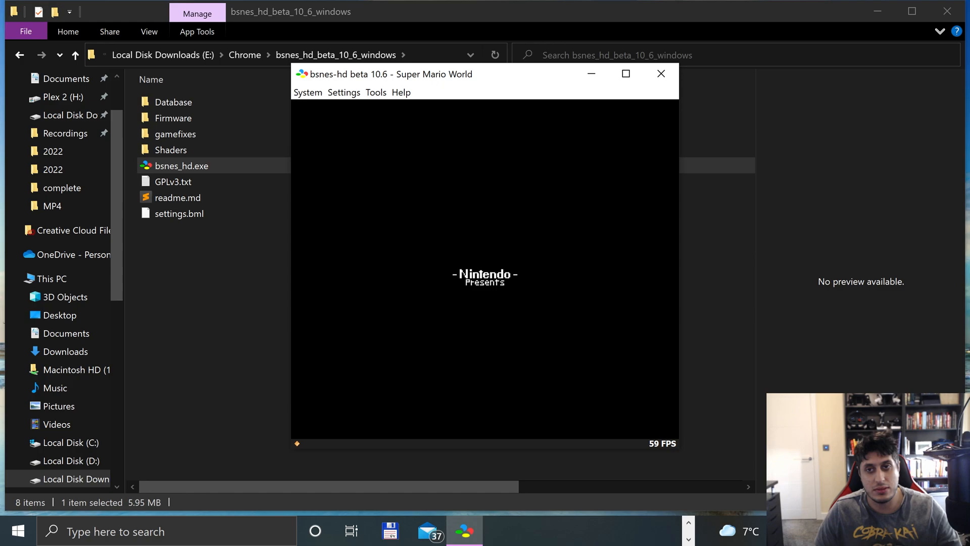
Maximize the bsnes-hd window and play Super Mario World in a level
left_click(626, 74)
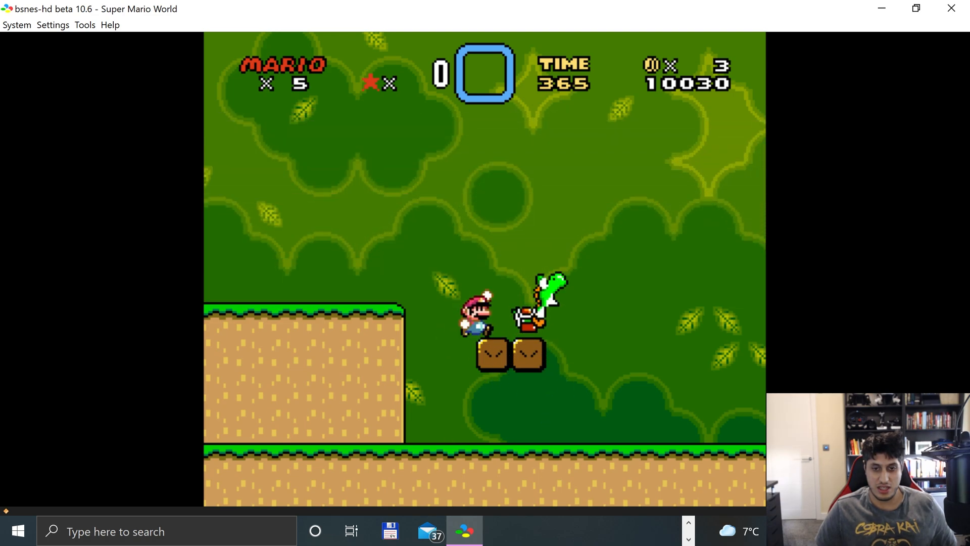
key("Right")
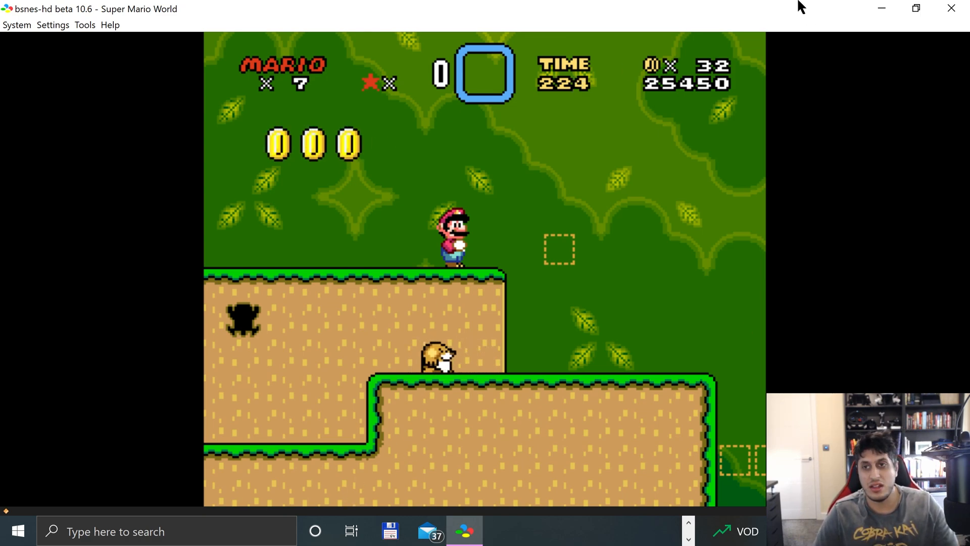
mouse_move(551, 190)
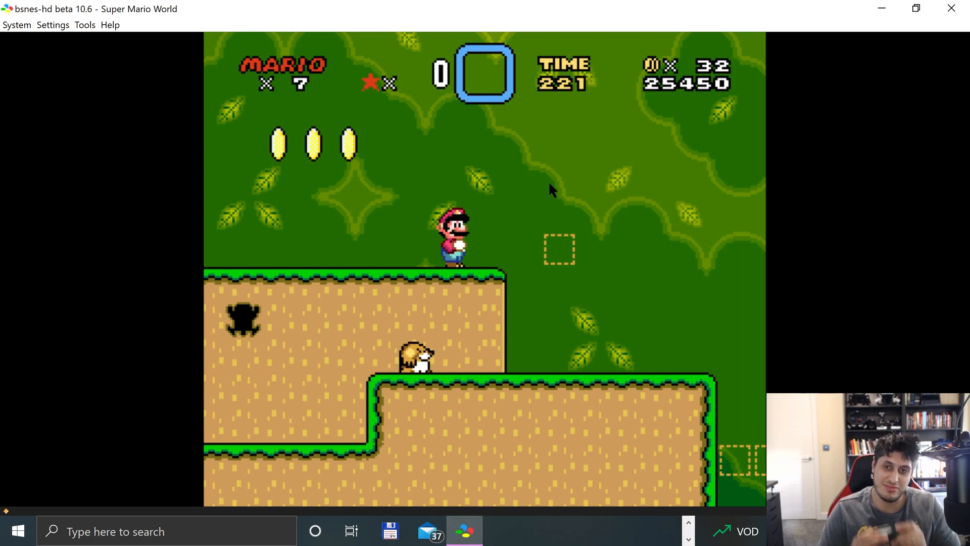